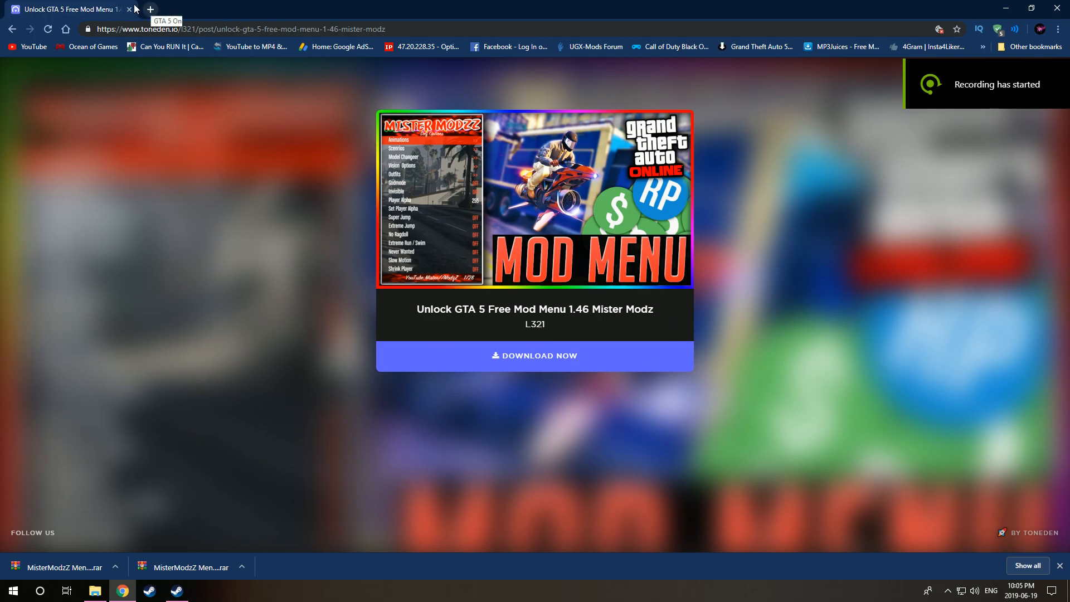
- Download the MisterModzZ Menu 1.46 .rar again from the ToneDen page and open it
left_click(149, 9)
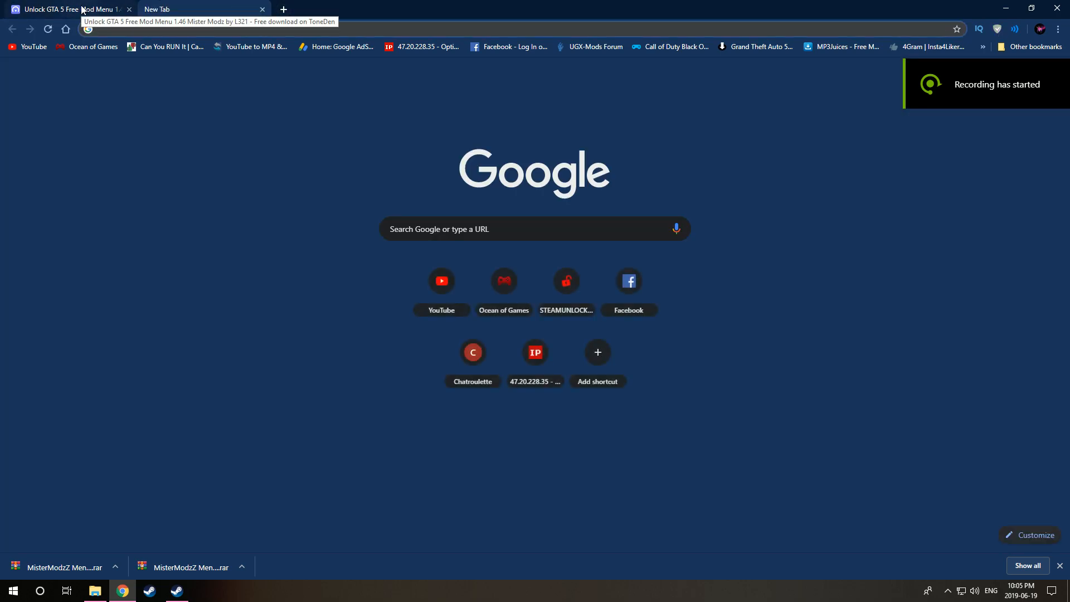
left_click(68, 9)
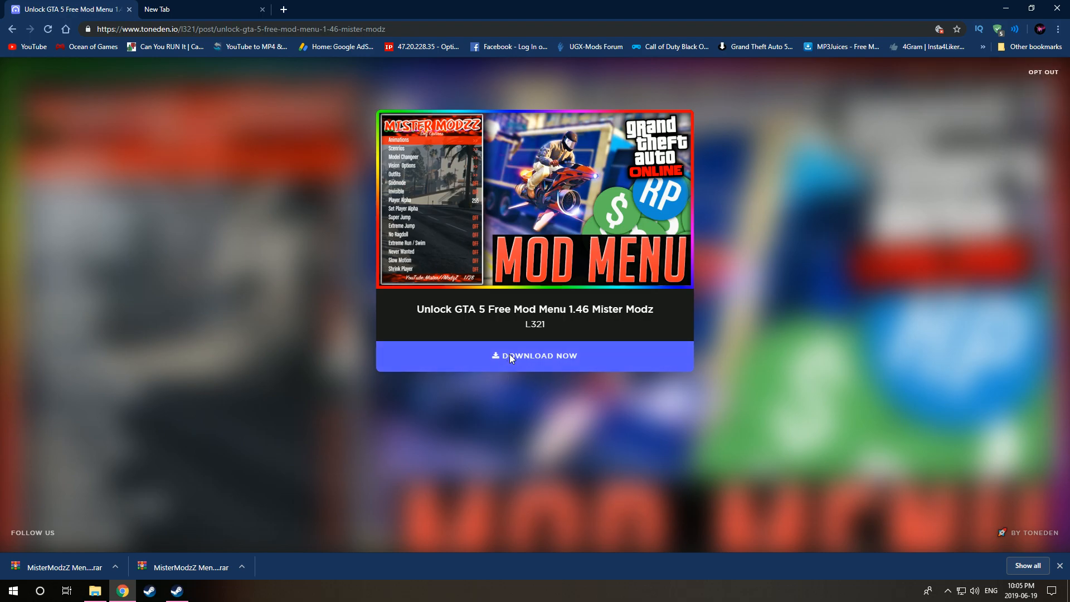
left_click(534, 356)
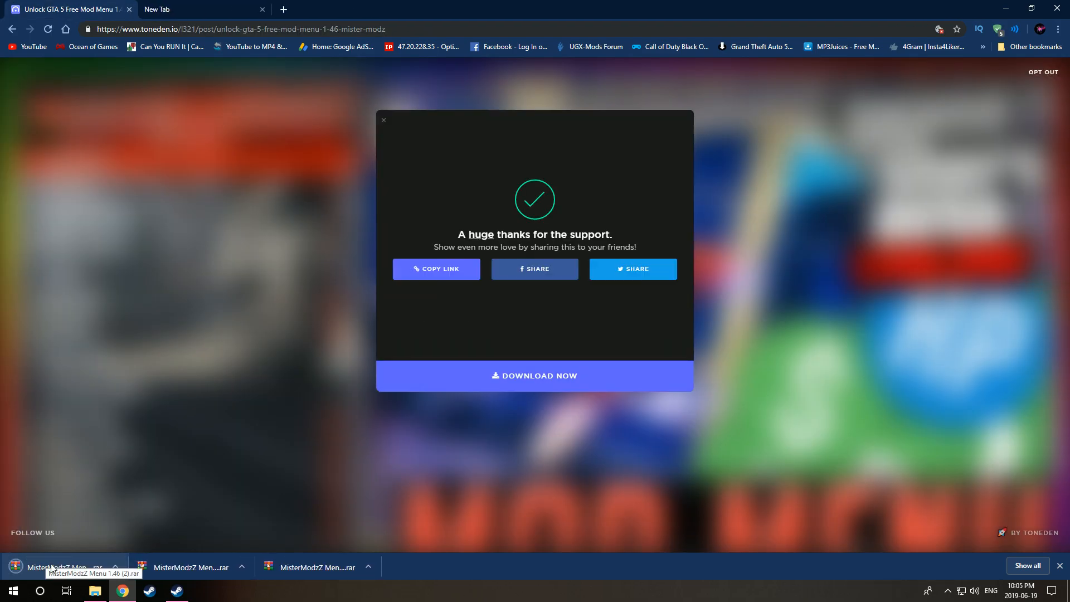
left_click(1031, 7)
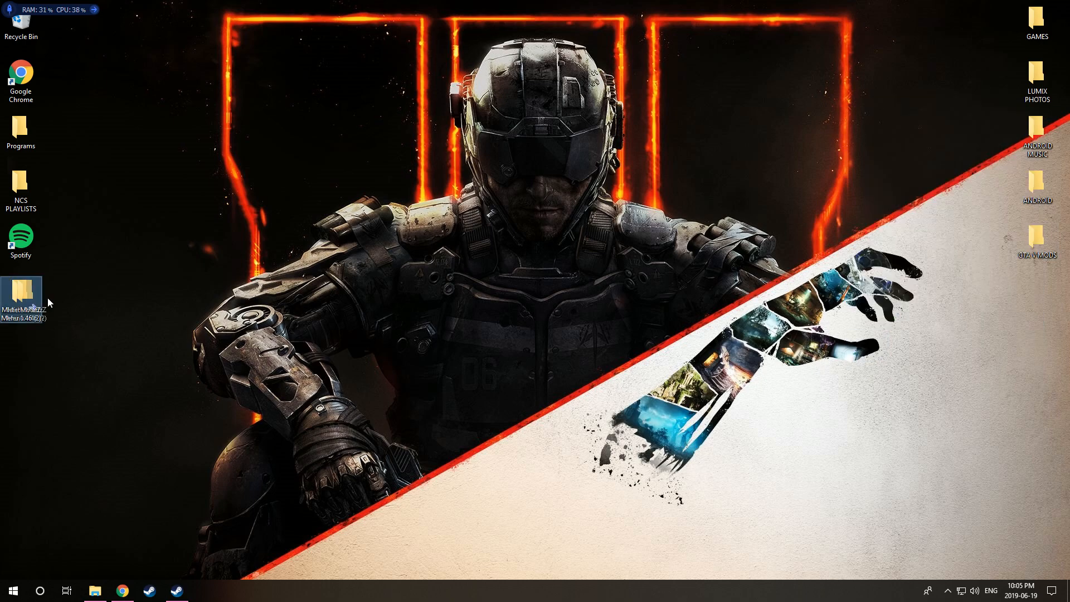
- Move the extracted mod folder into GTA V MODS and go into its inner MisterModzZ Menu 1.46 folder
left_click_drag(20, 300, 277, 246)
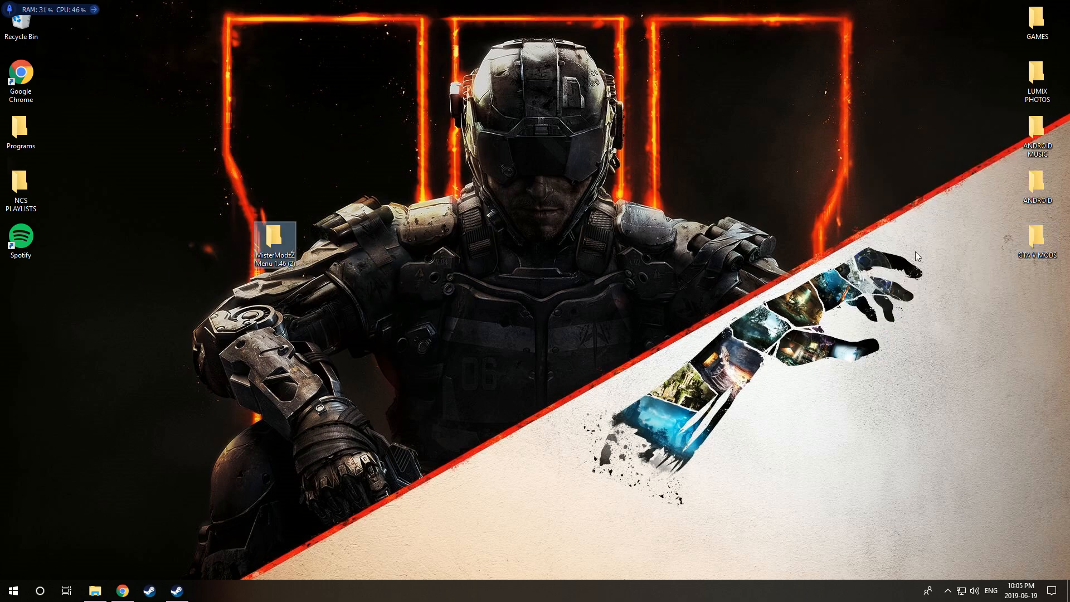
left_click(1036, 239)
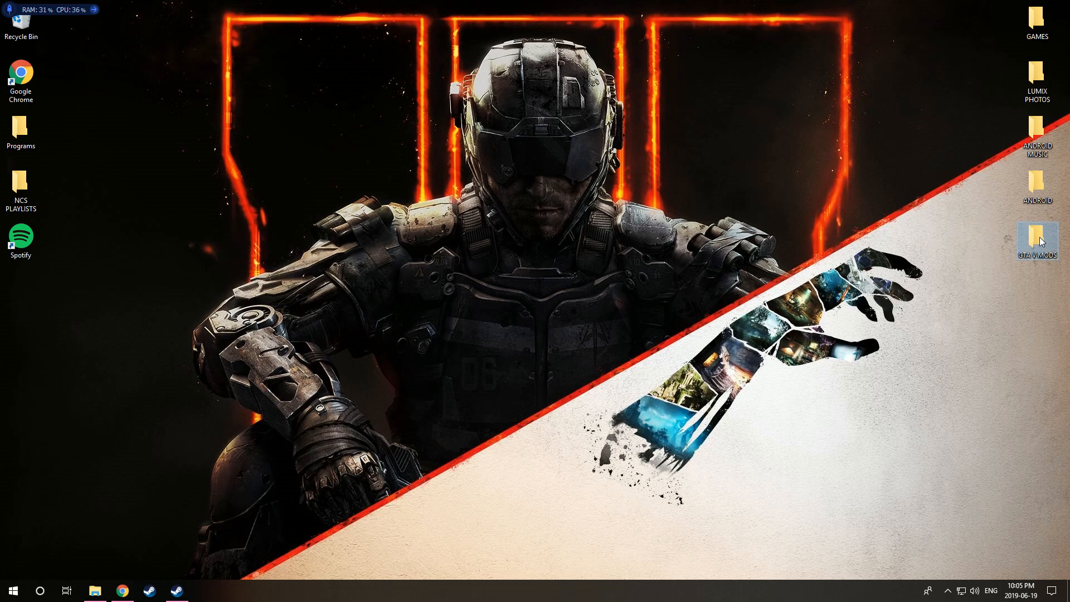
double_click(1037, 234)
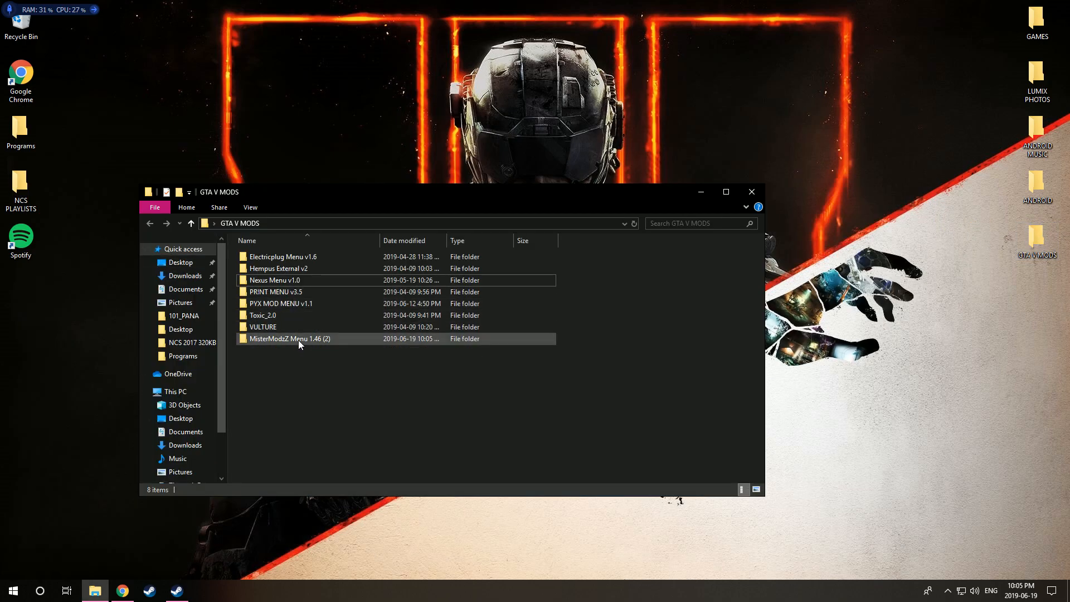
double_click(290, 339)
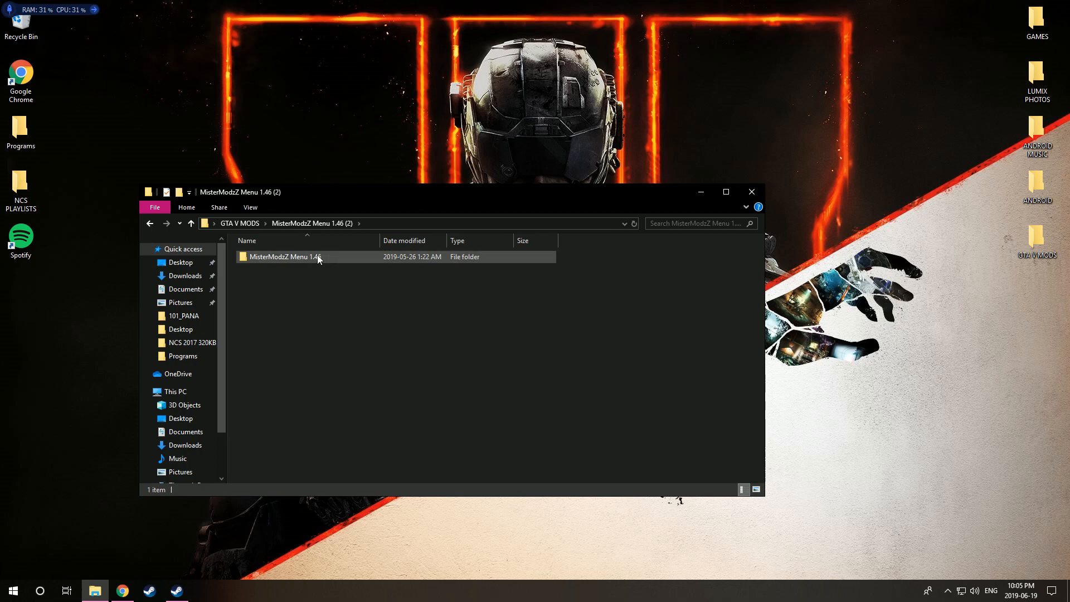
double_click(285, 257)
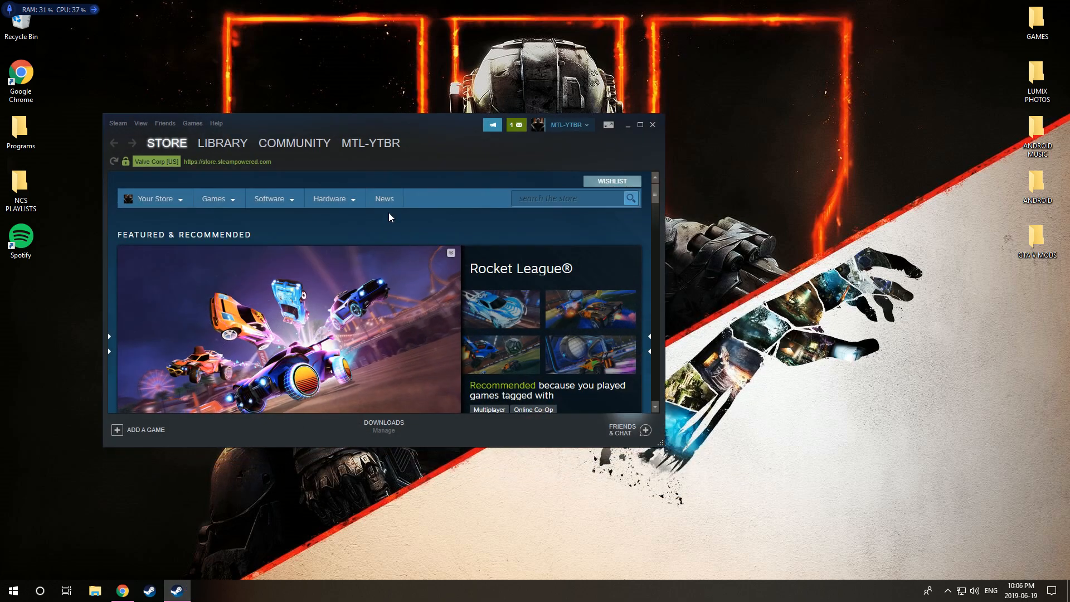
- Paste the four mod files into Grand Theft Auto V's local files via Properties, replacing dsound.dll
right_click(141, 296)
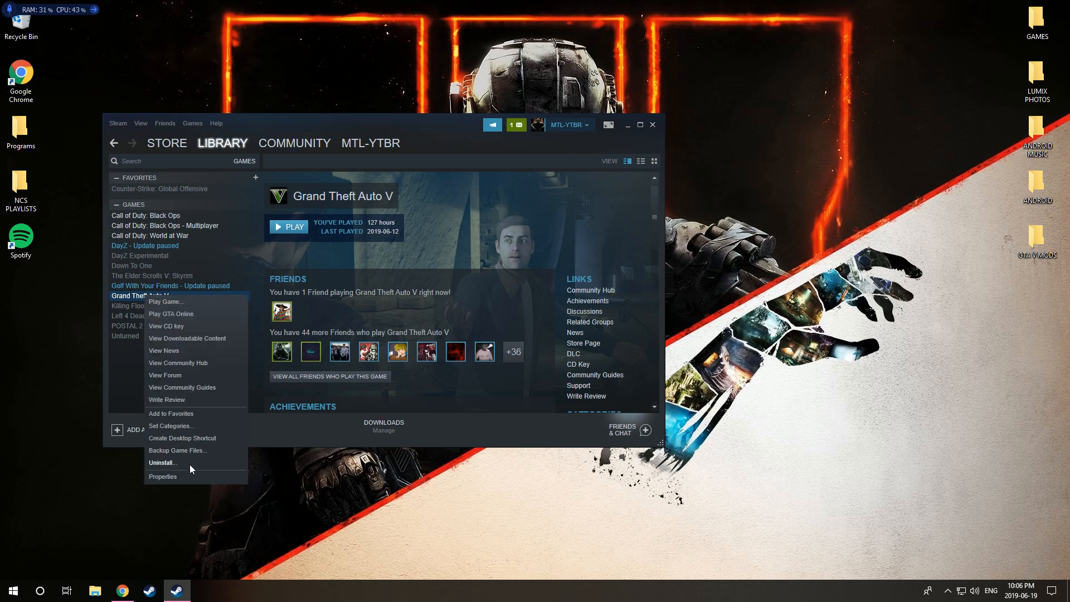
left_click(163, 476)
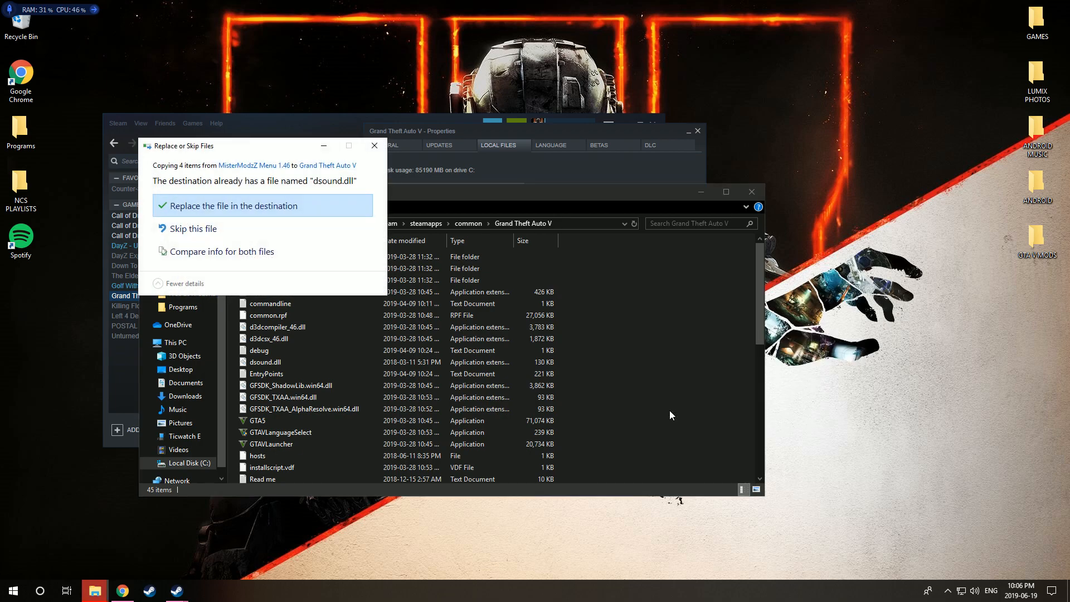
left_click(234, 205)
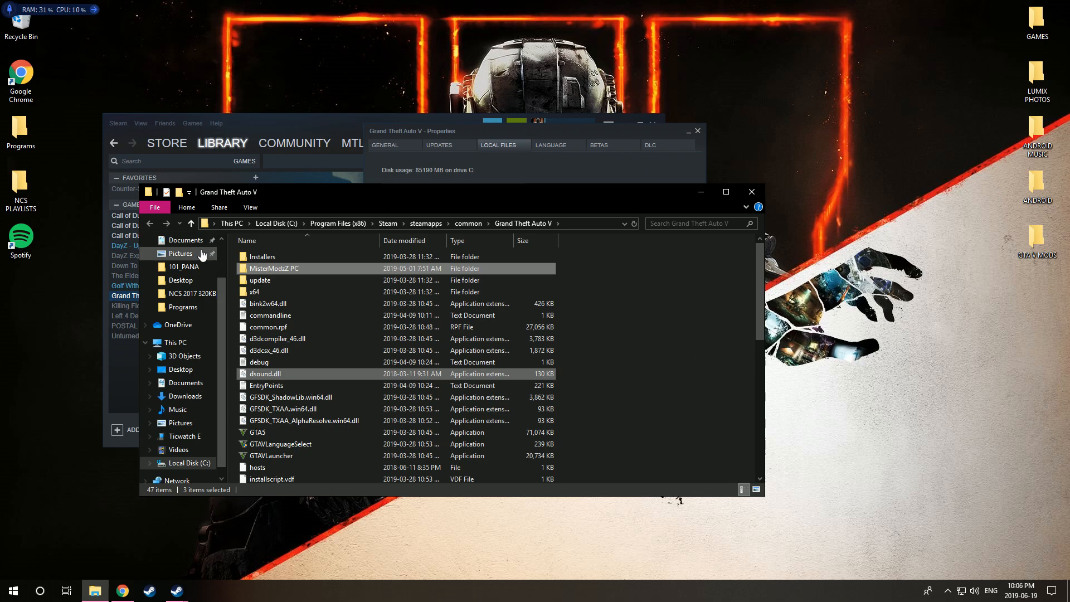
scroll("down", 3)
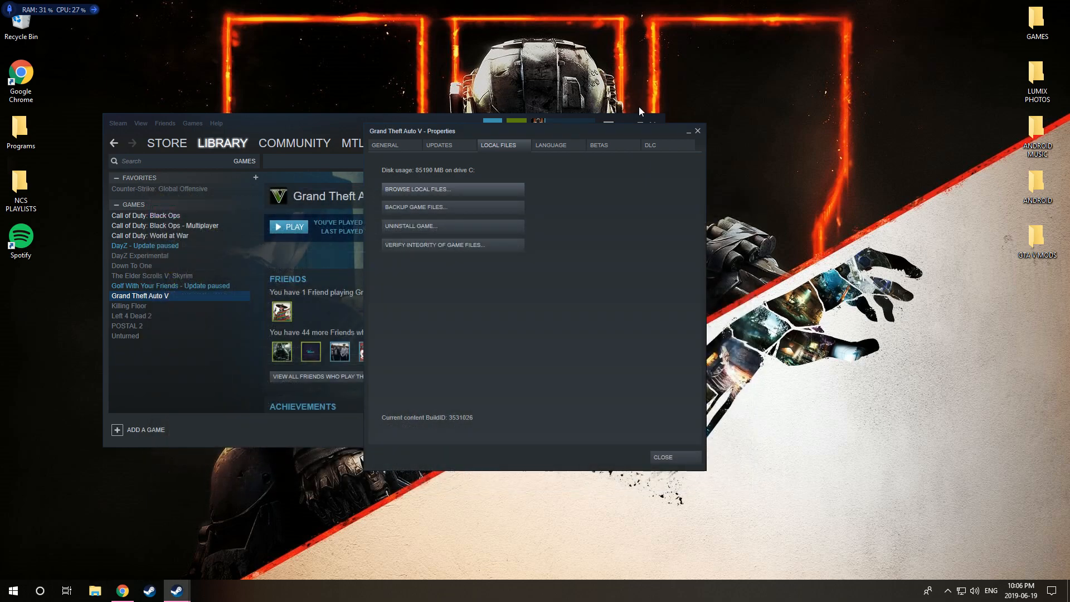
- Close the Properties window and launch Grand Theft Auto V from Steam
left_click(661, 457)
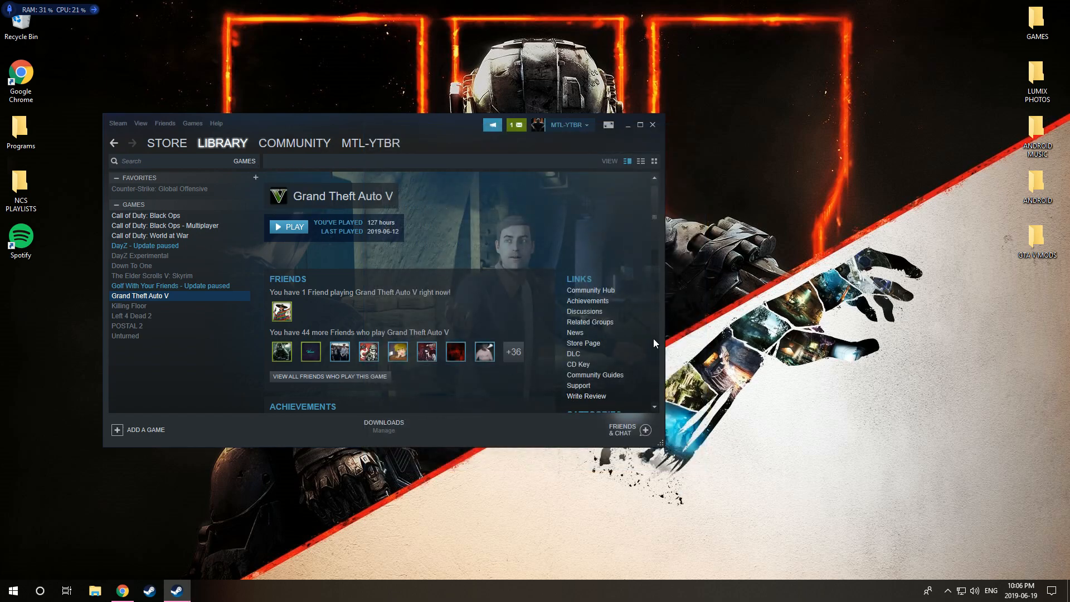
mouse_move(290, 227)
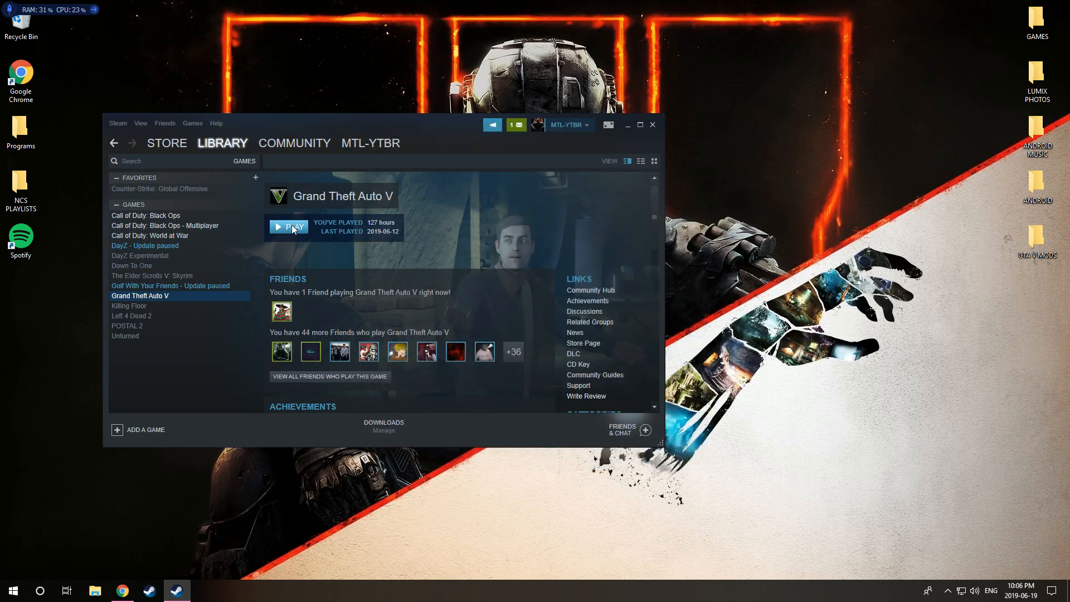
left_click(289, 226)
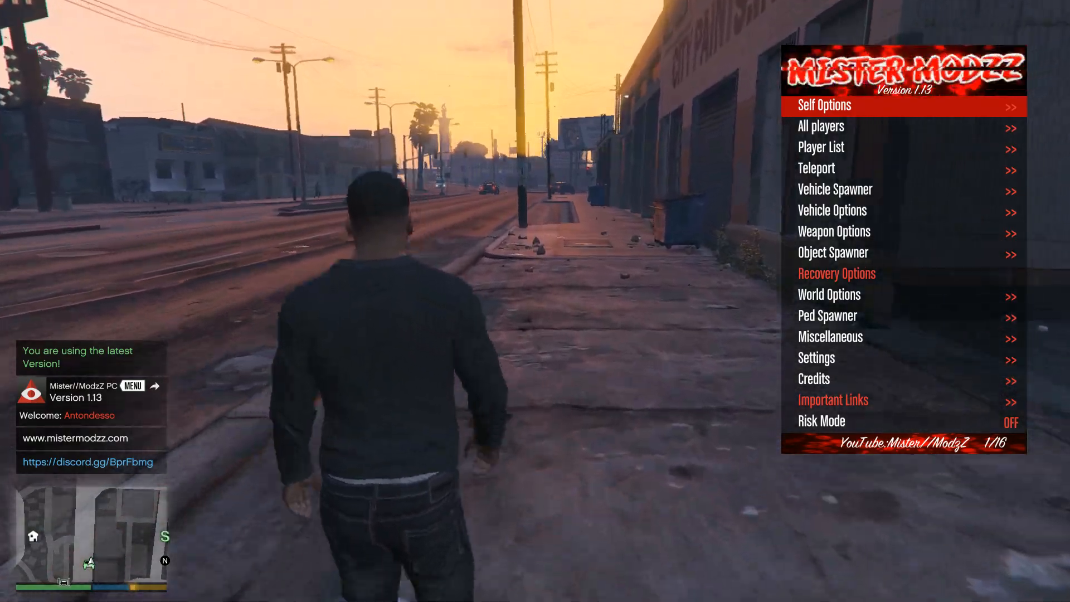
- Enter Self Options in the Mister ModzZ menu, try an animation, and back out to Self Options
left_click(824, 105)
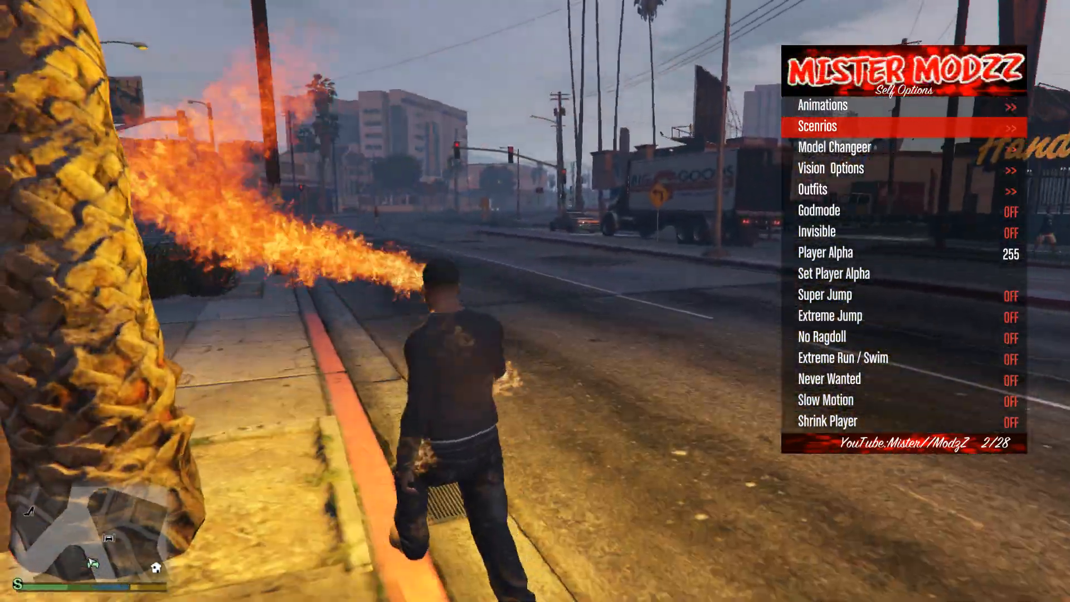
left_click(822, 104)
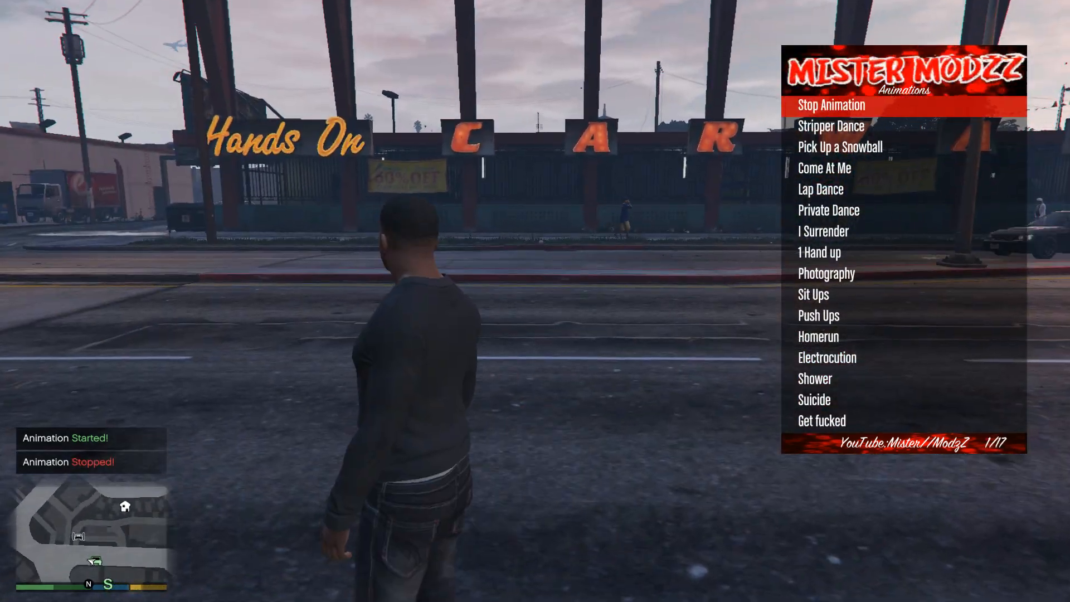
key("Backspace")
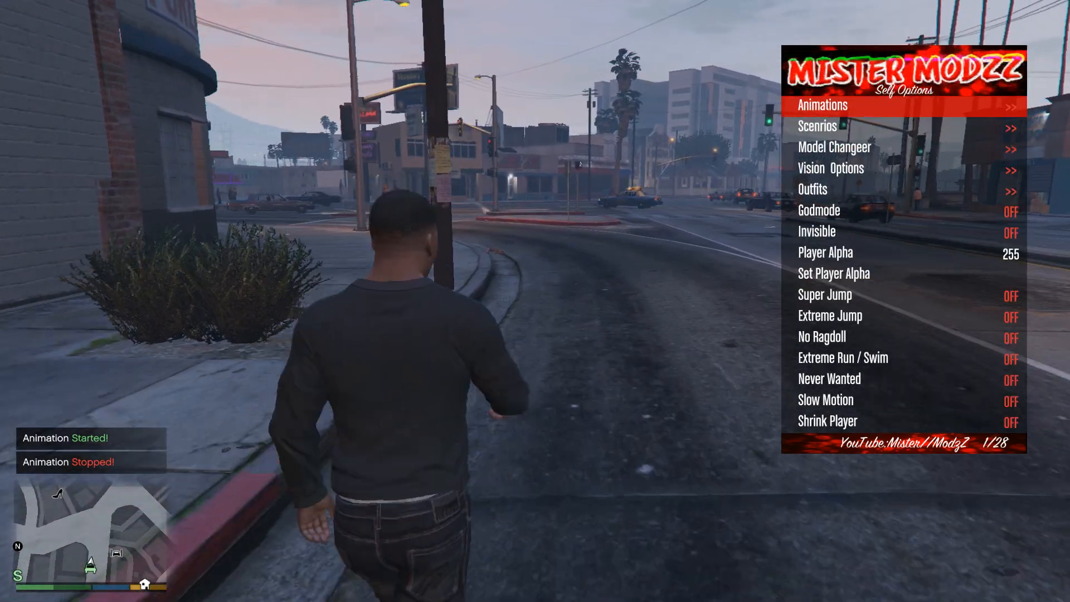